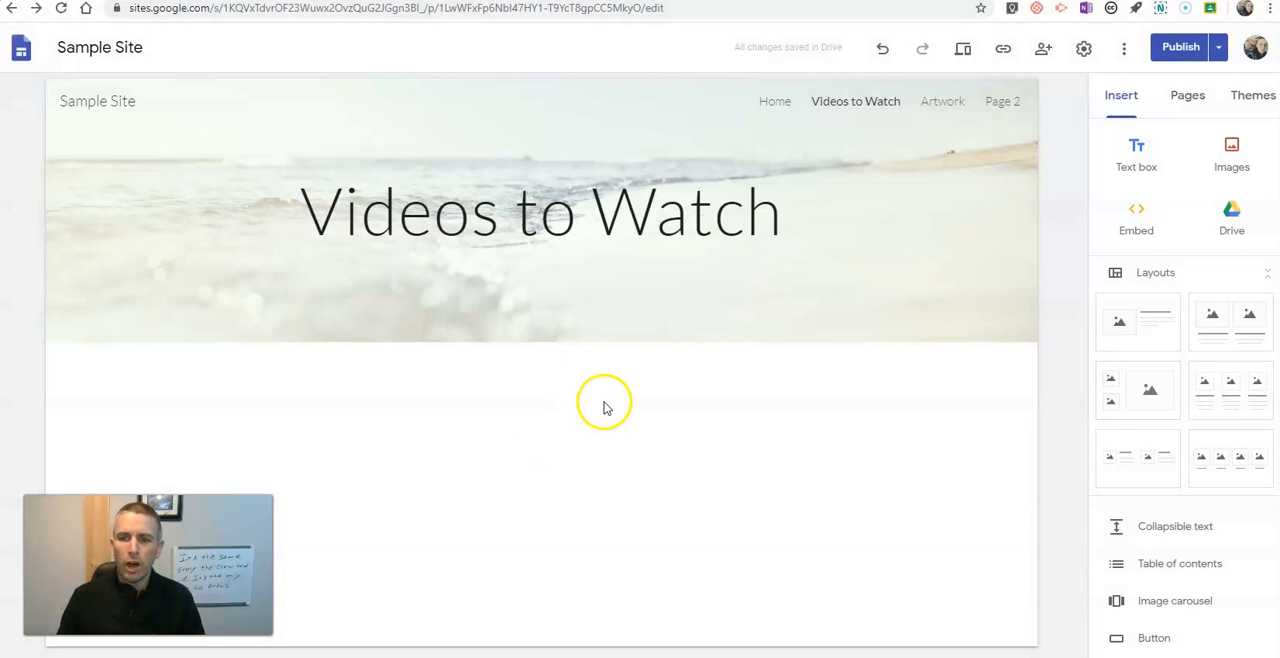
mouse_move(1232, 210)
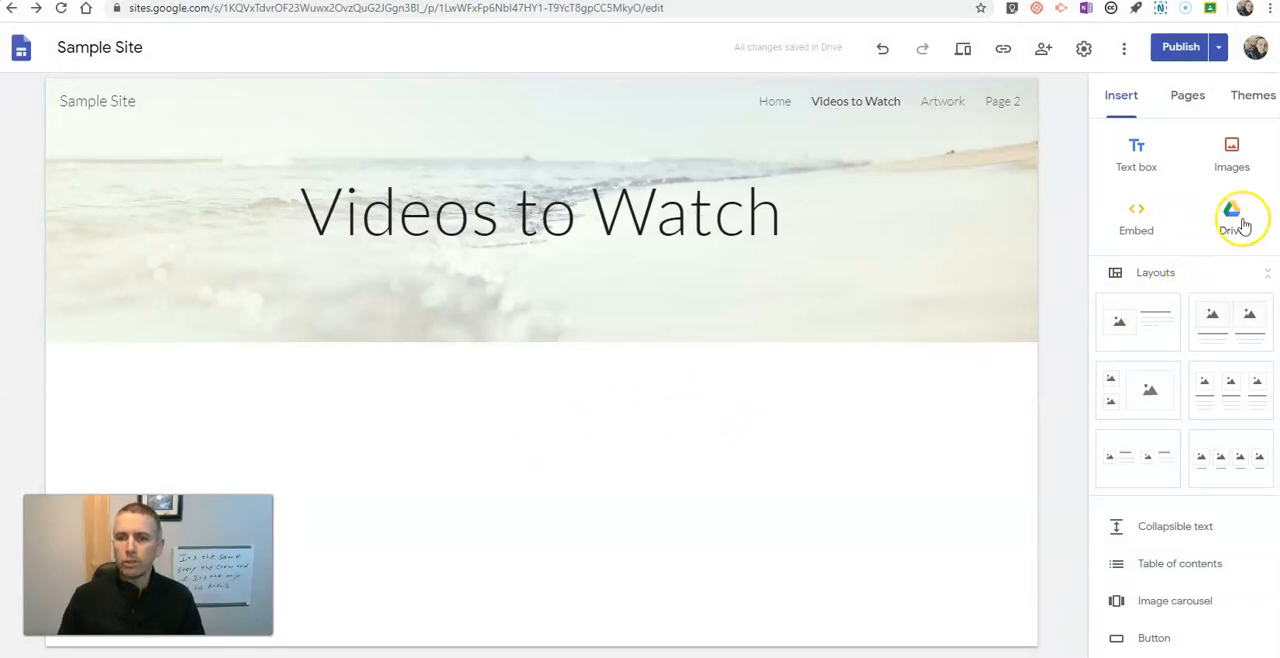
mouse_move(770, 390)
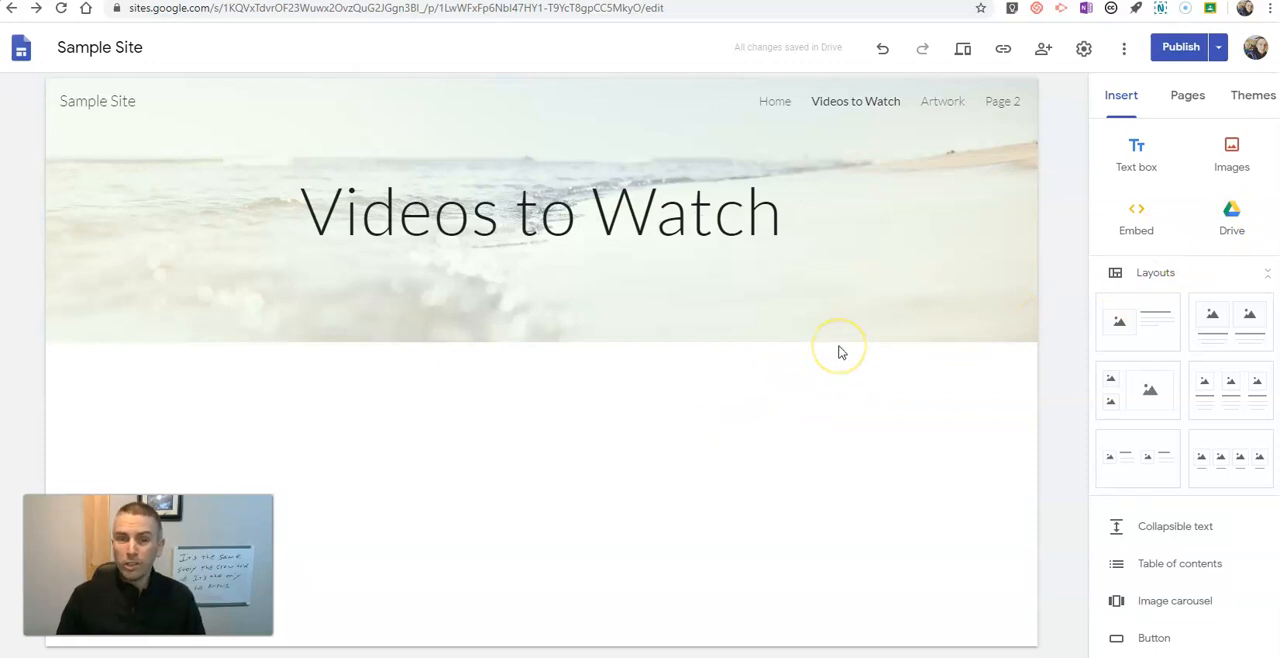
mouse_move(1231, 216)
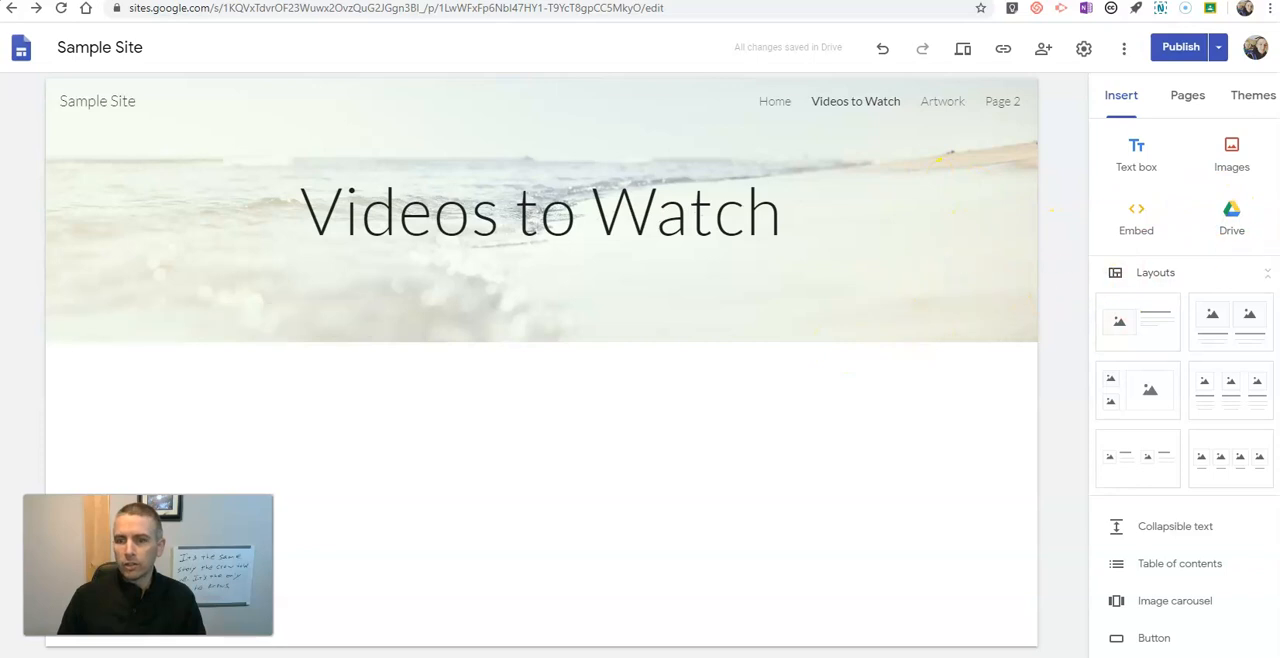
- Insert the 'green screen' video from Drive and drag it to the page centre
click(1231, 217)
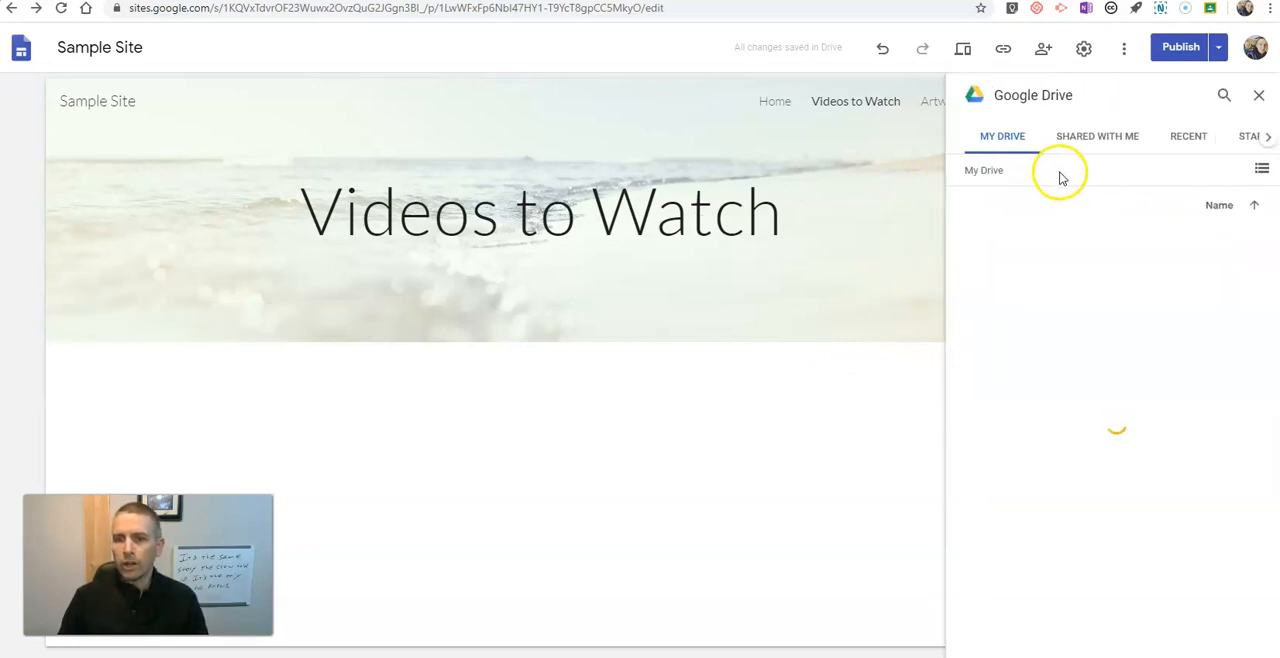
click(1224, 95)
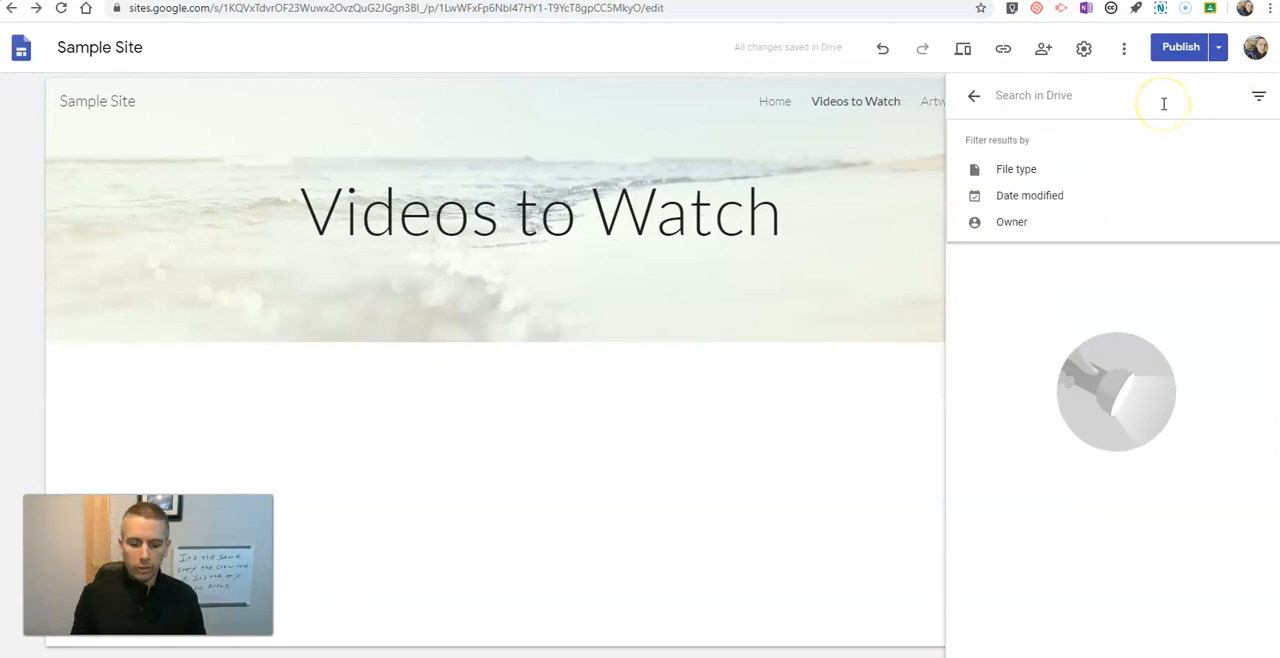
text(green w)
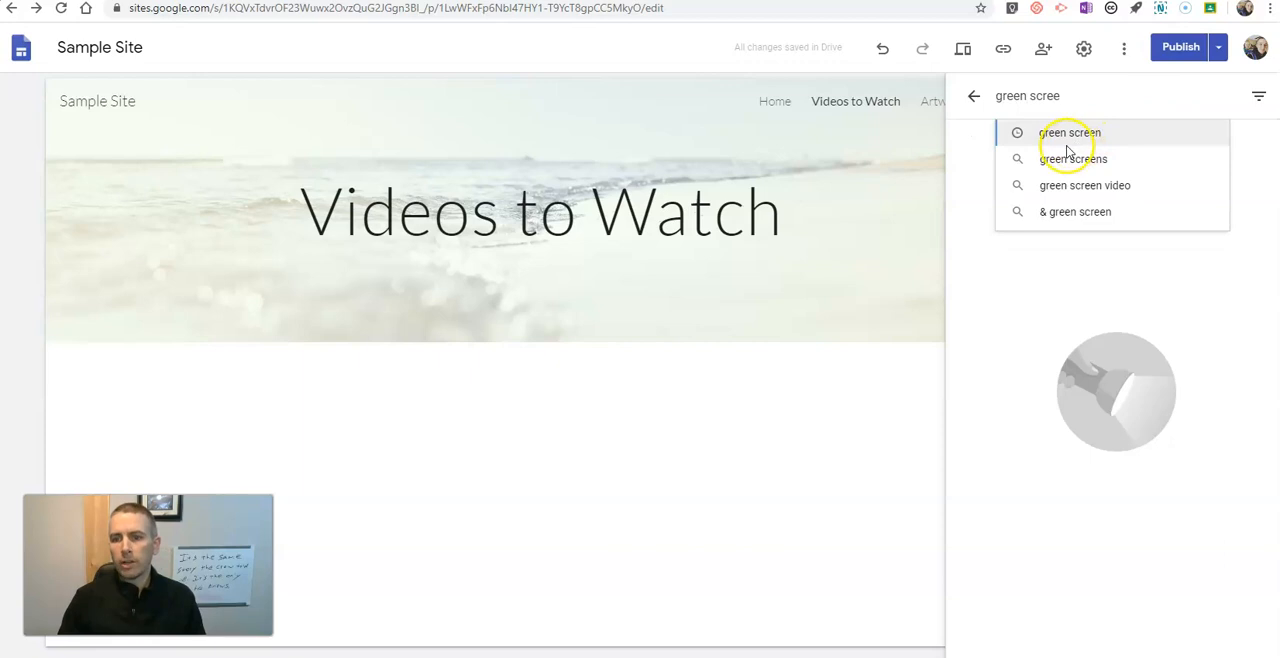
click(1069, 132)
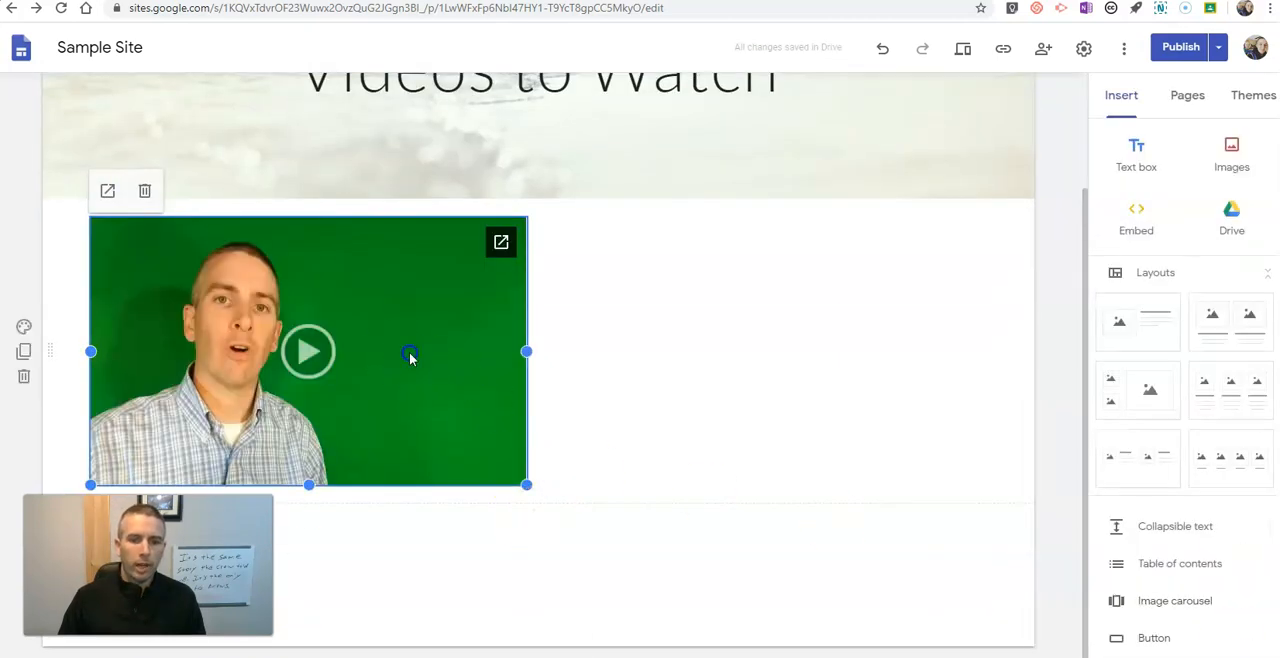
click(144, 191)
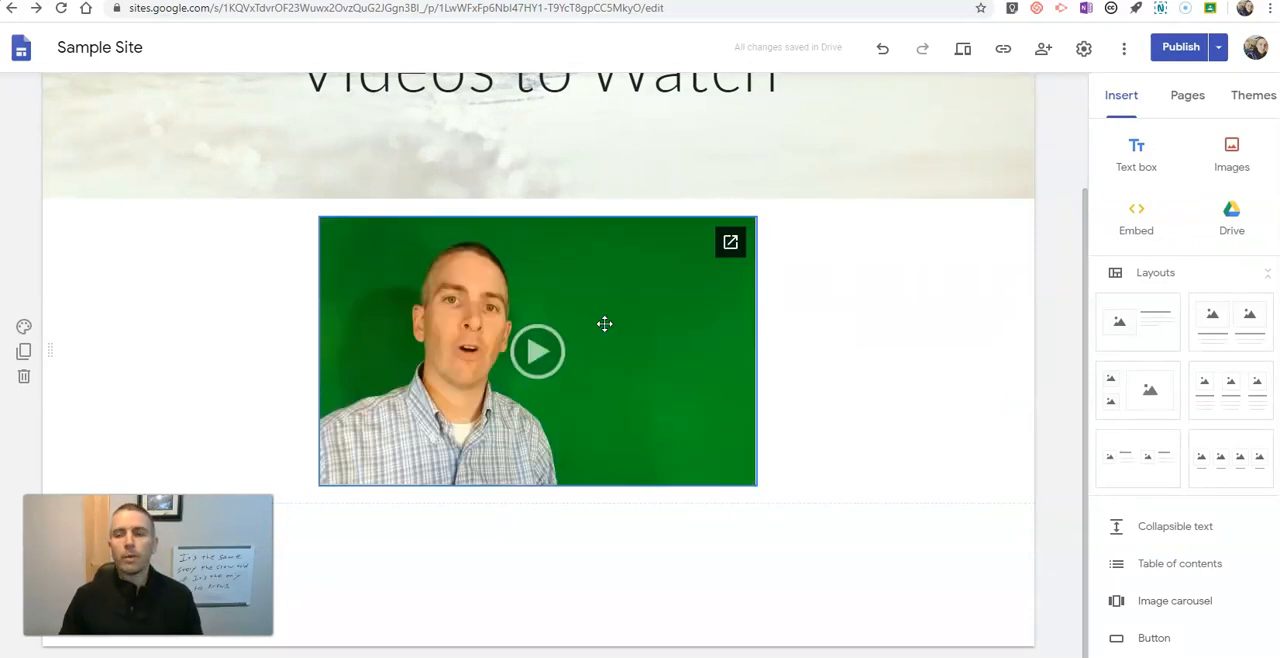
- Publish the site, confirming on the Review changes and publish screen
click(1180, 47)
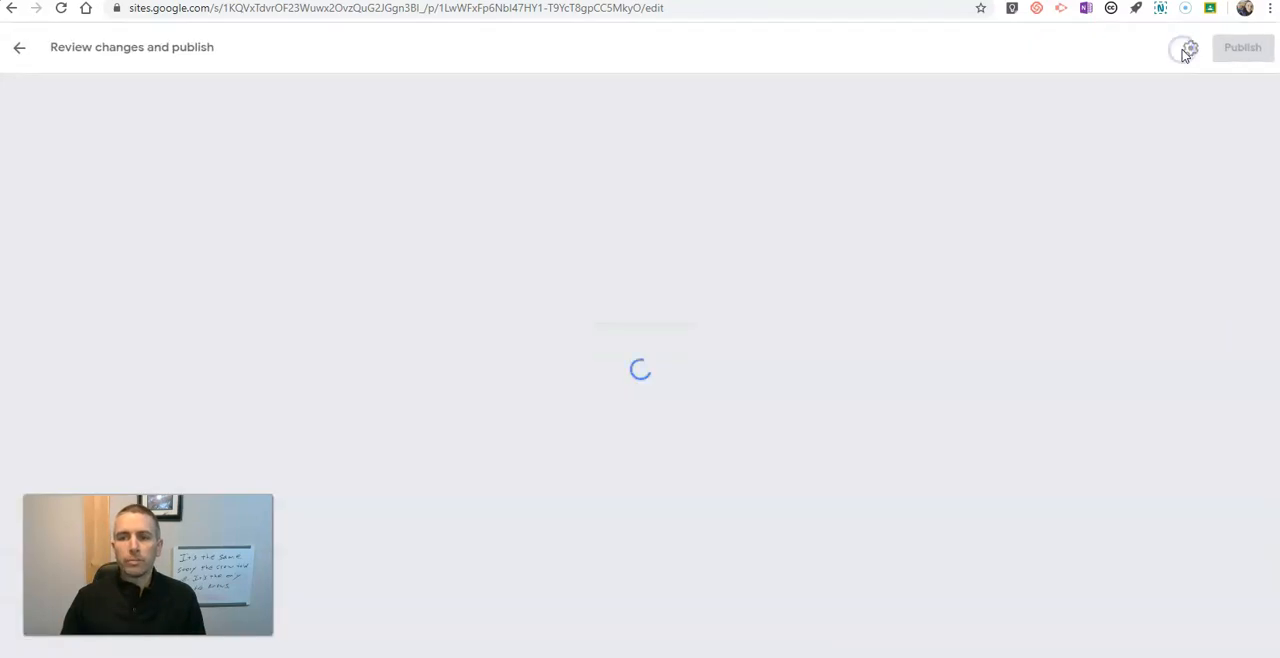
click(1242, 47)
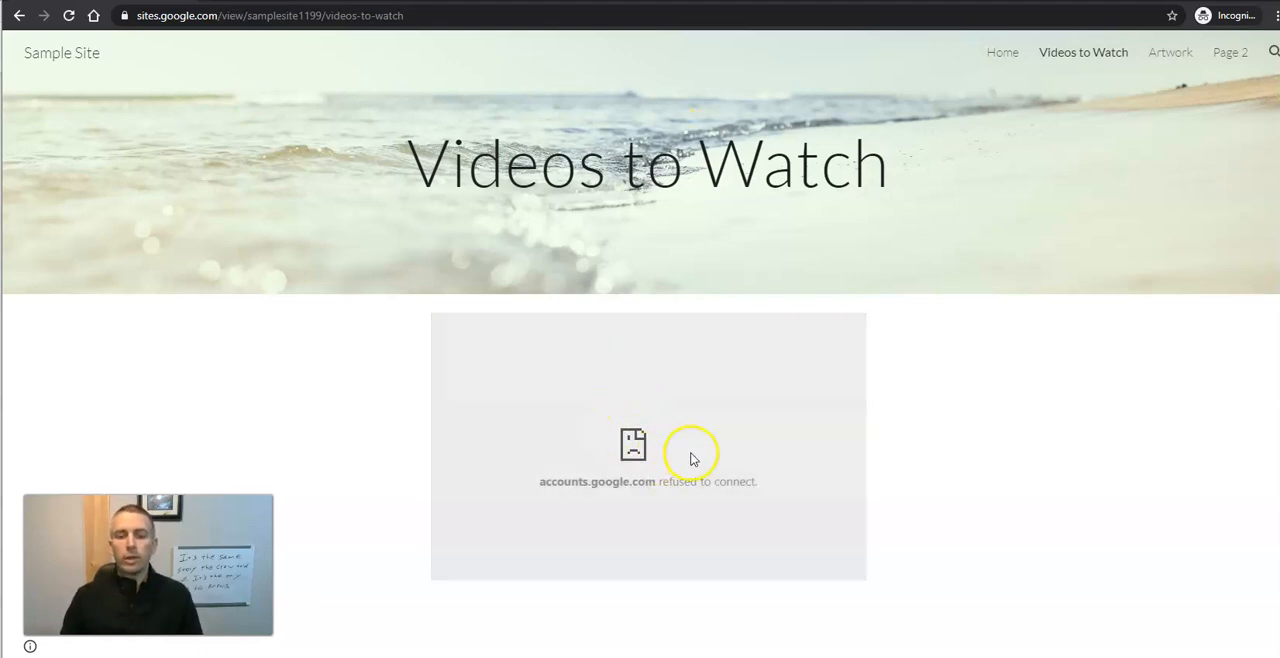
mouse_move(748, 462)
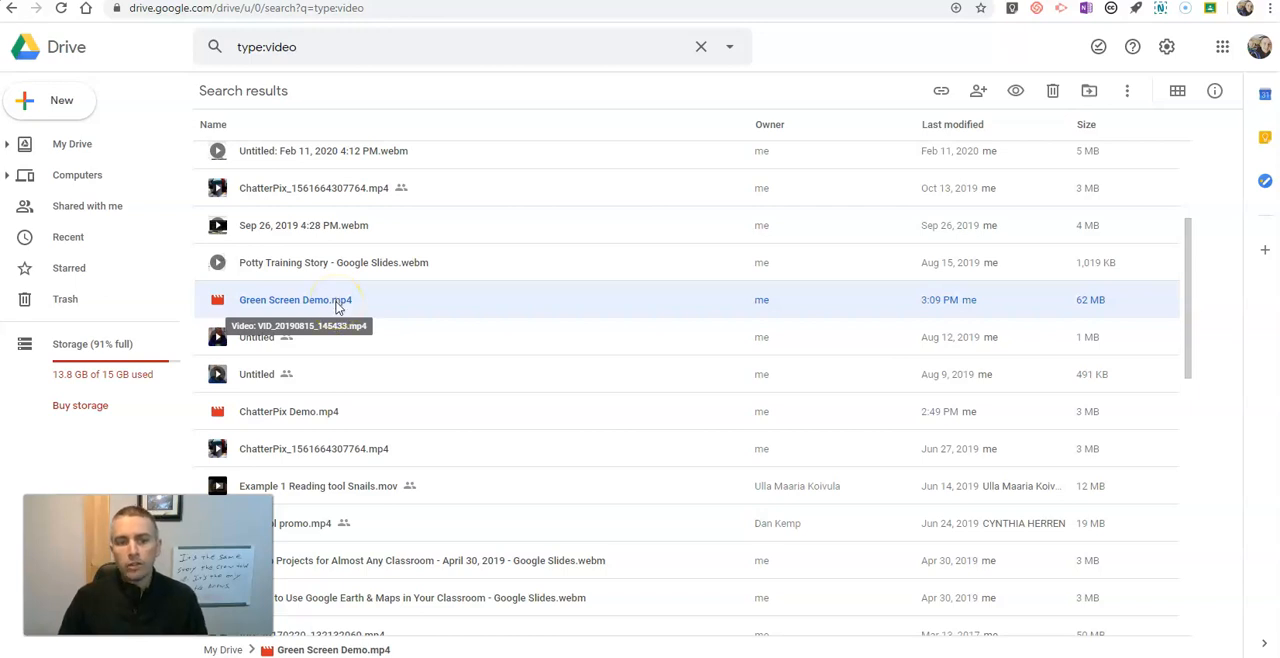
- Turn on the shareable link for Green Screen Demo.mp4 from its Drive context menu
right_click(295, 299)
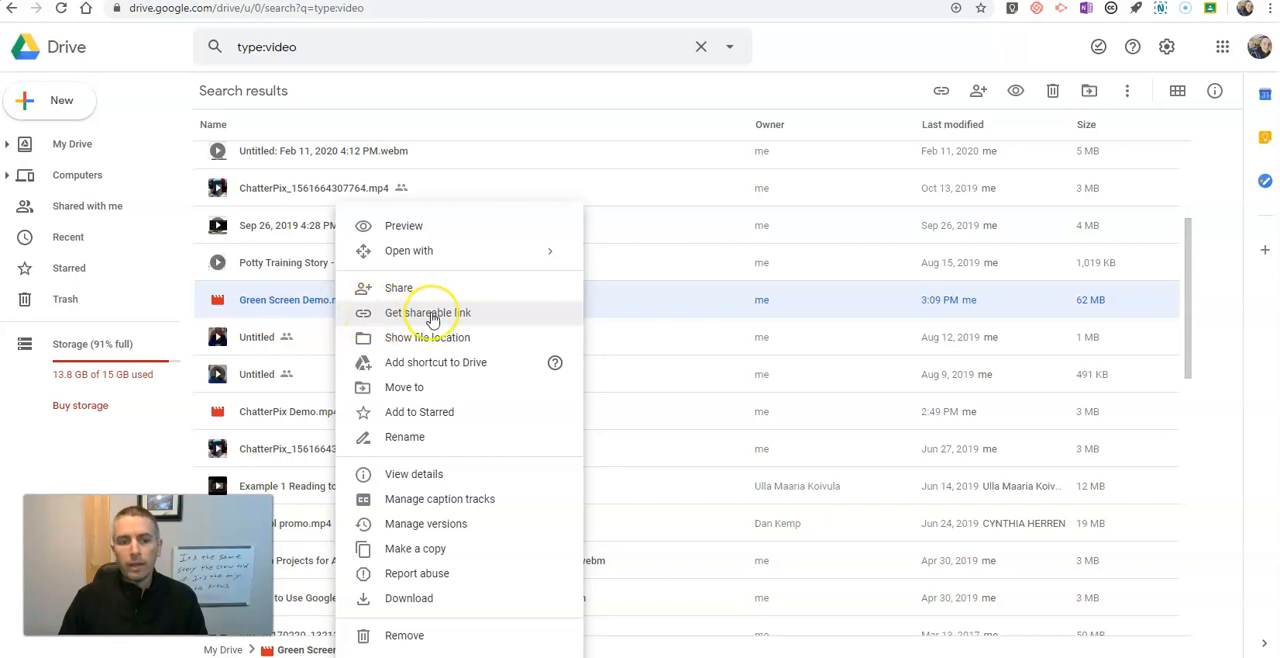
click(430, 312)
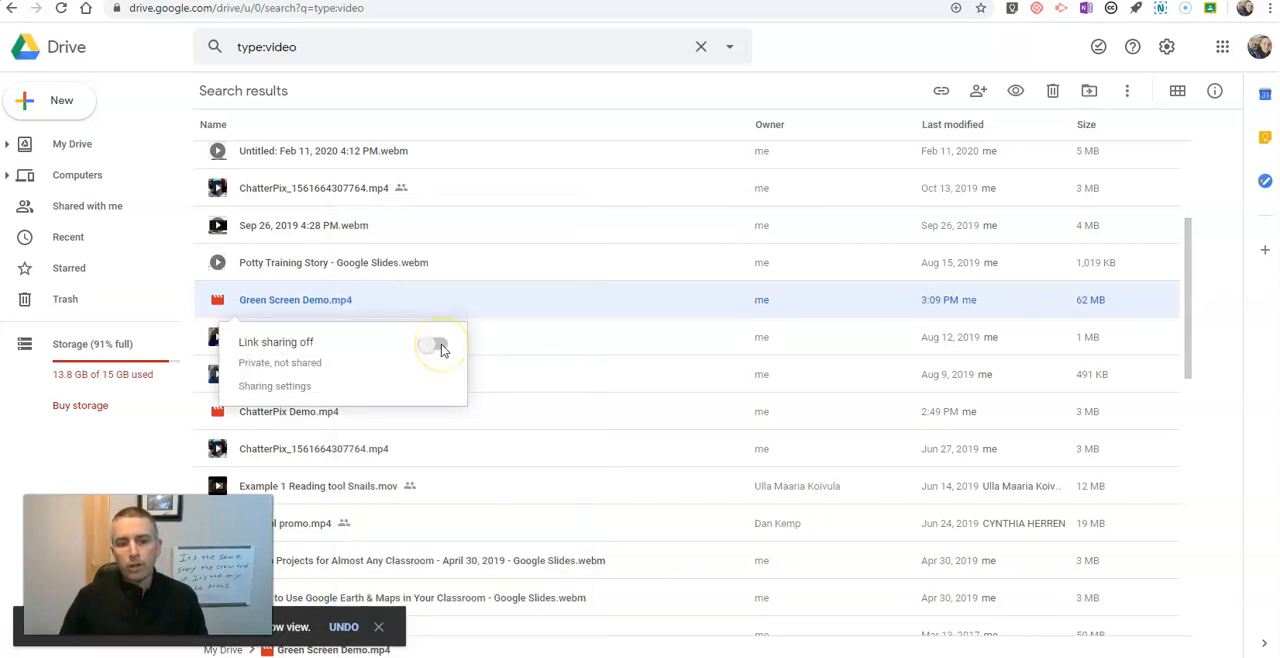
click(434, 344)
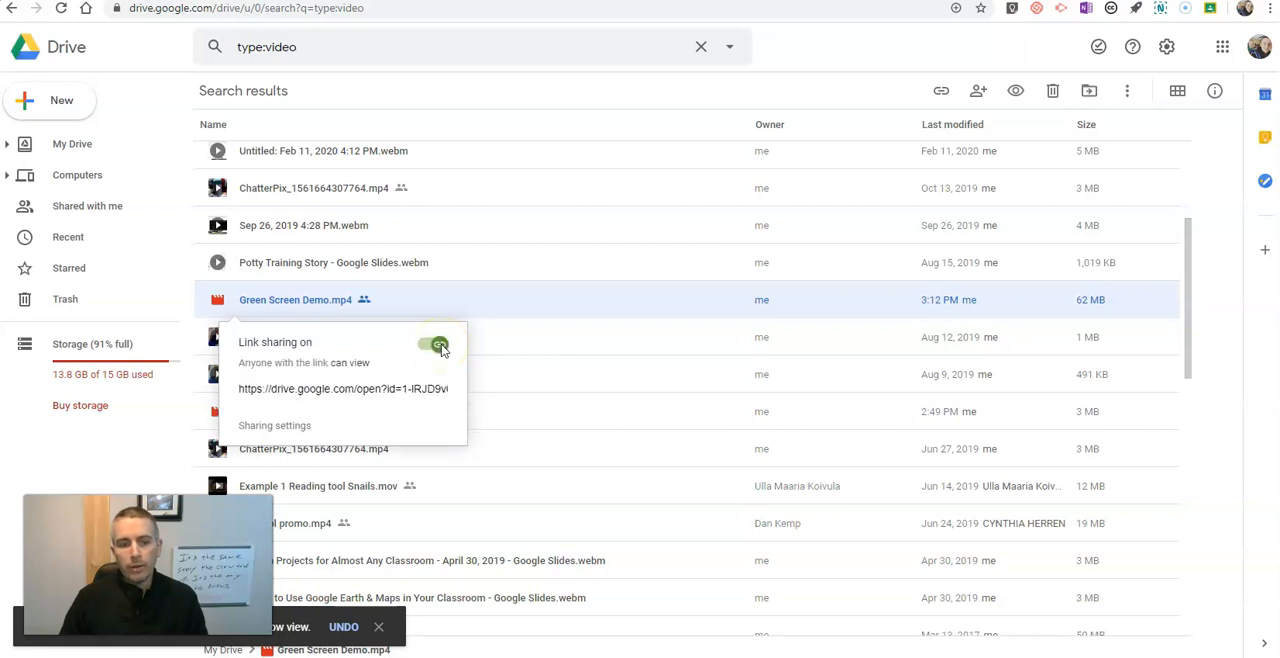